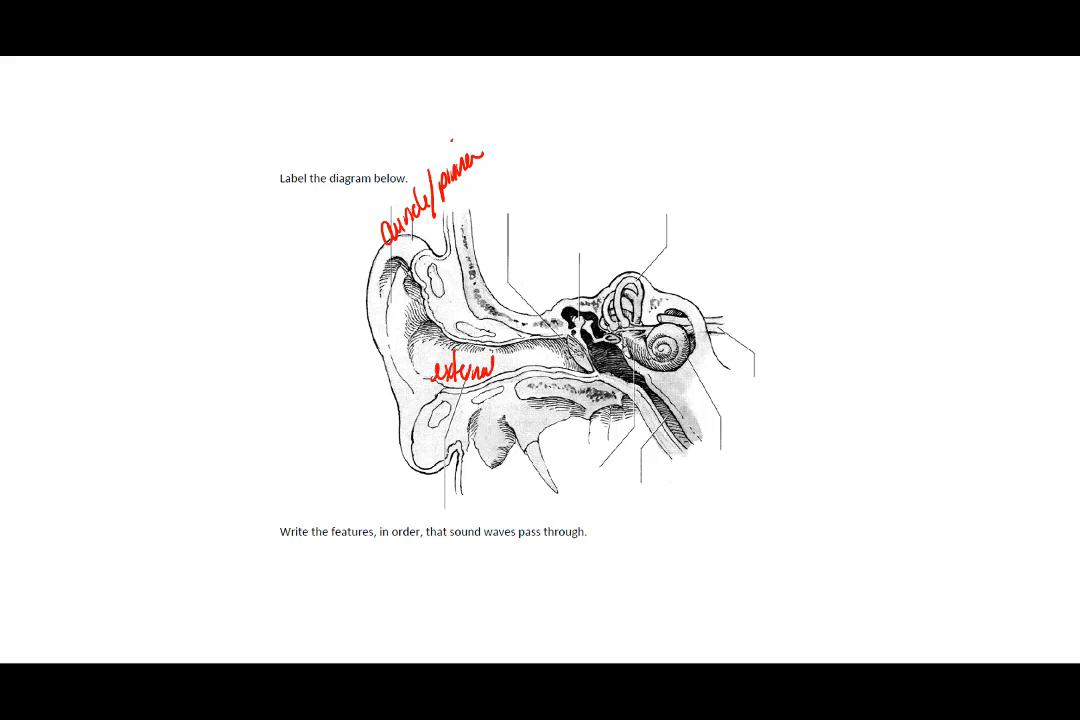
text(canals)
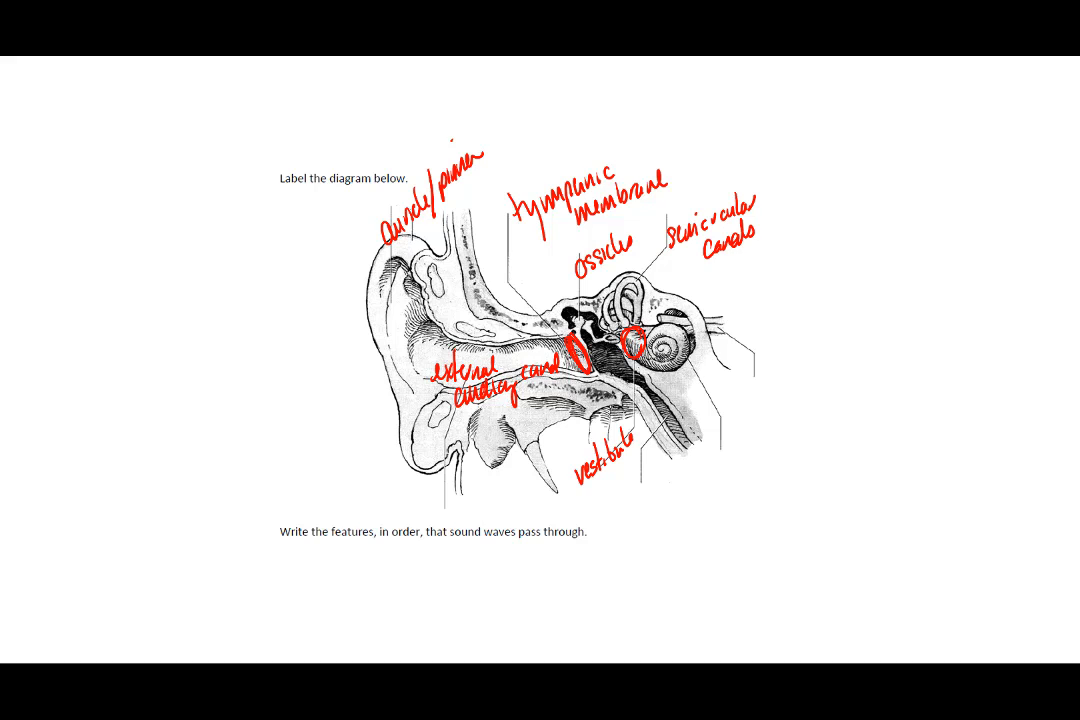
text(Coch)
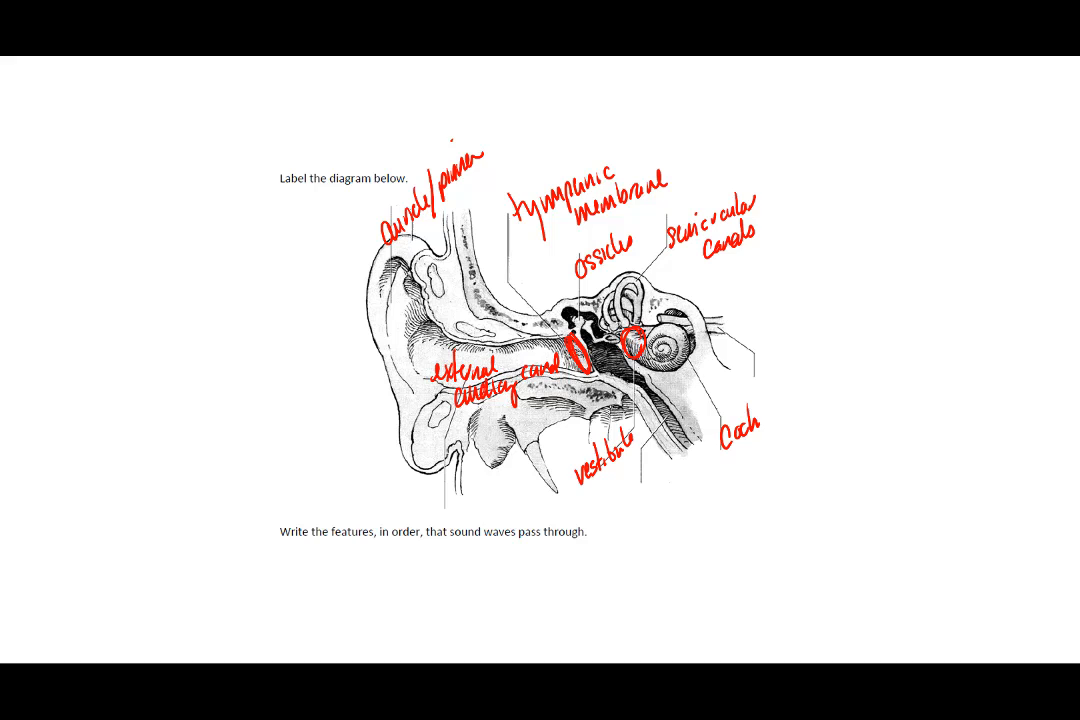
text(lea)
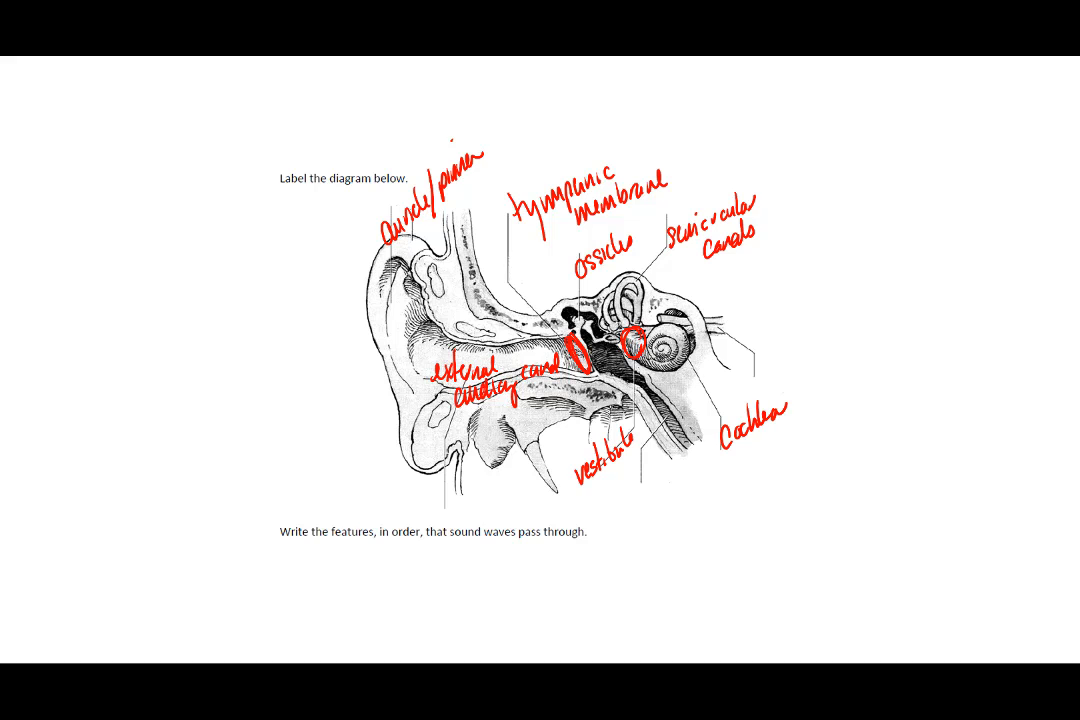